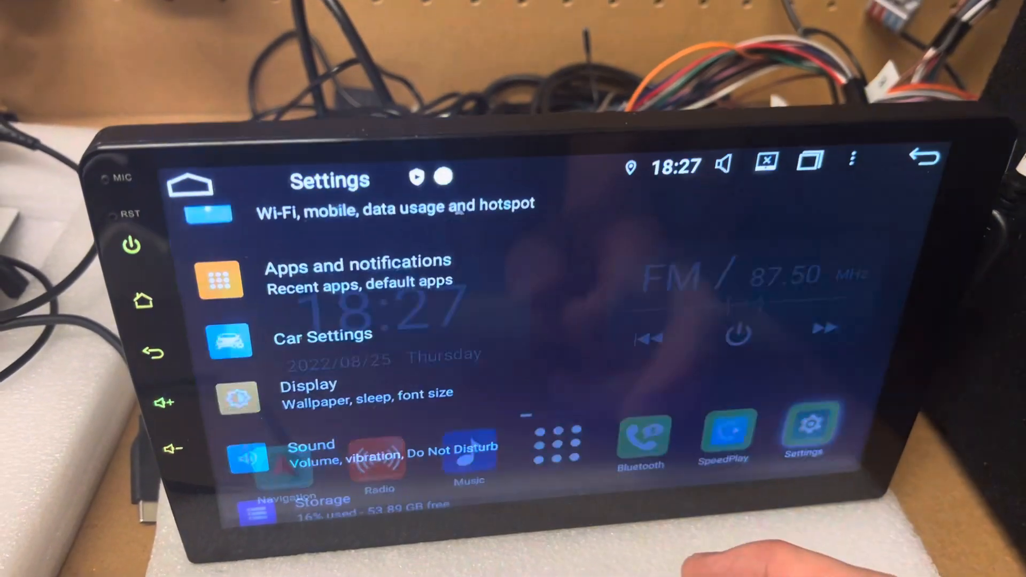
Open Factory Settings from Car Settings to bring up the password keypad.
click(321, 334)
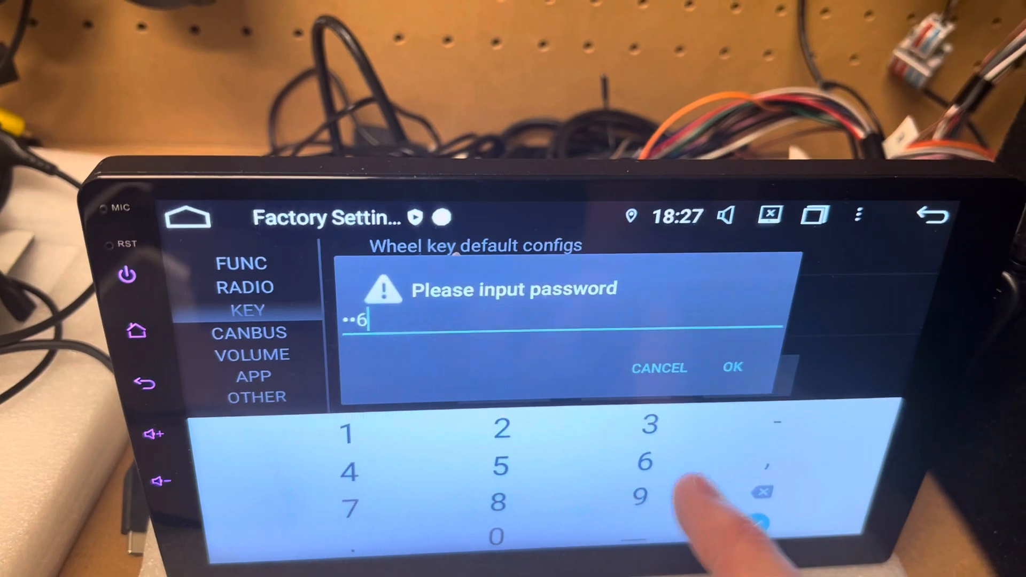
Submit the factory password and switch to the KEY section for touch panel key study.
click(731, 367)
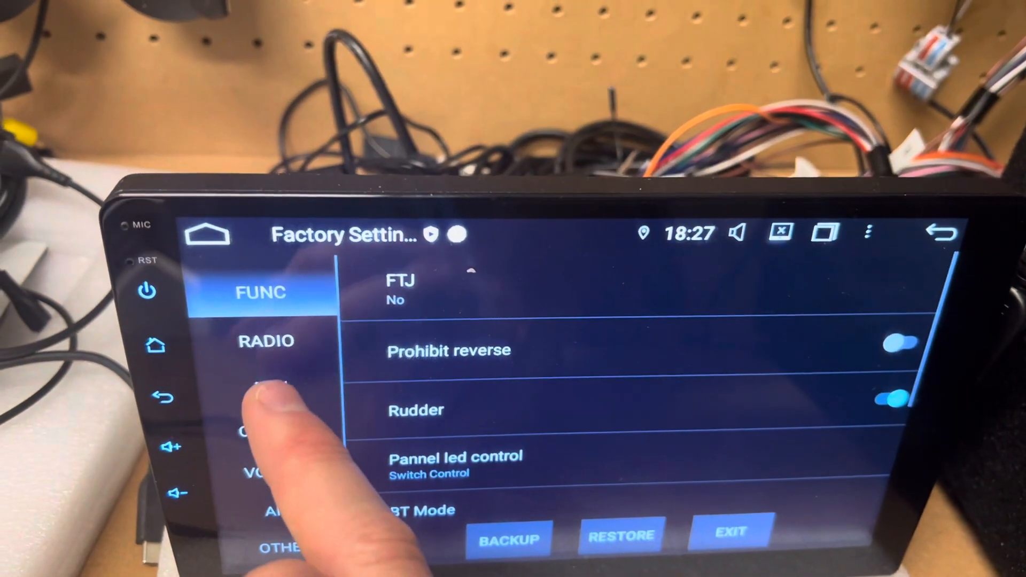
click(262, 385)
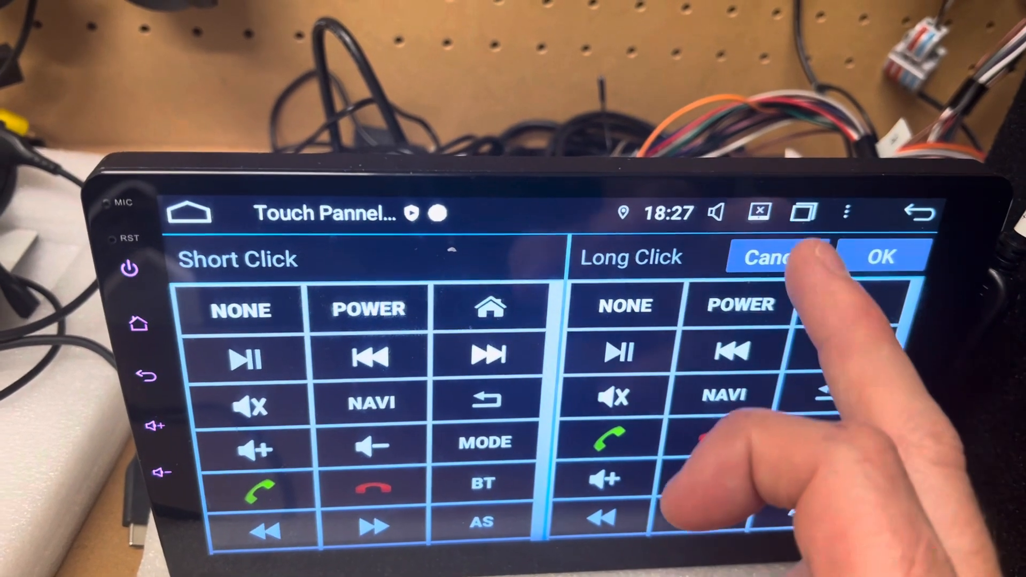
Assign volume up as the side key's short-click function.
click(880, 256)
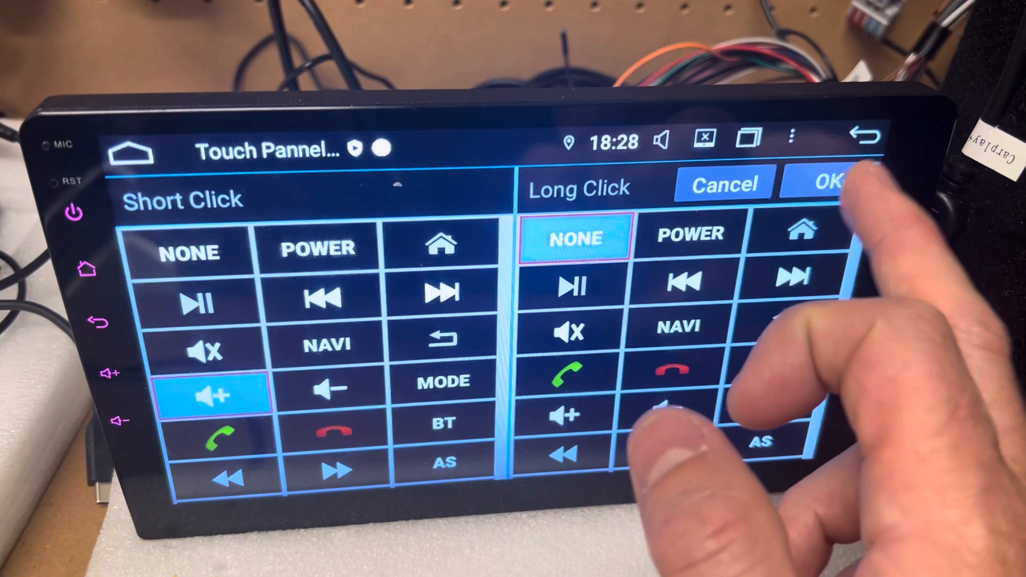
Confirm the volume-up key assignment, clearing the choices for the next key.
click(823, 181)
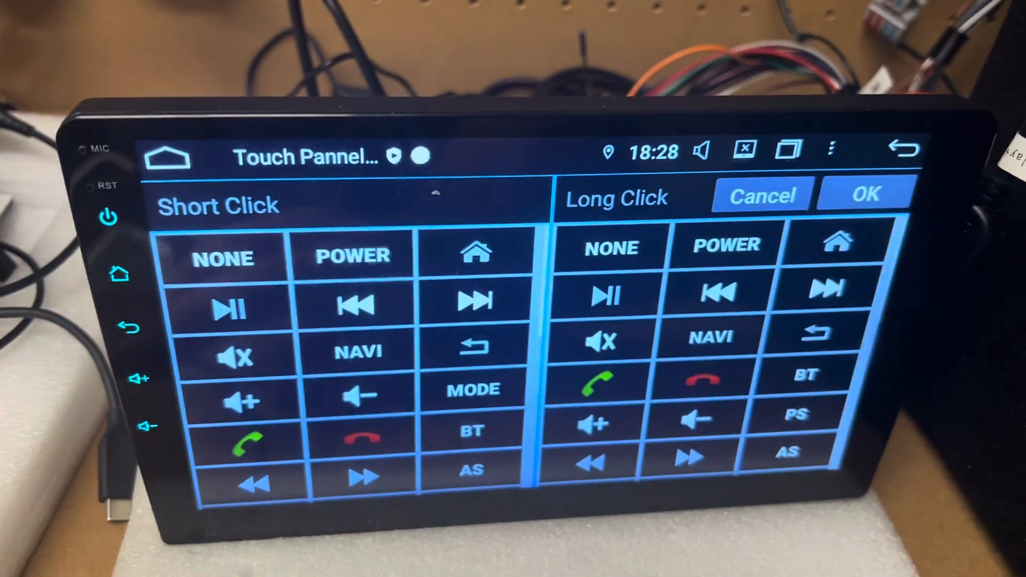
Register the next side key and choose mute as its short-click function.
click(867, 194)
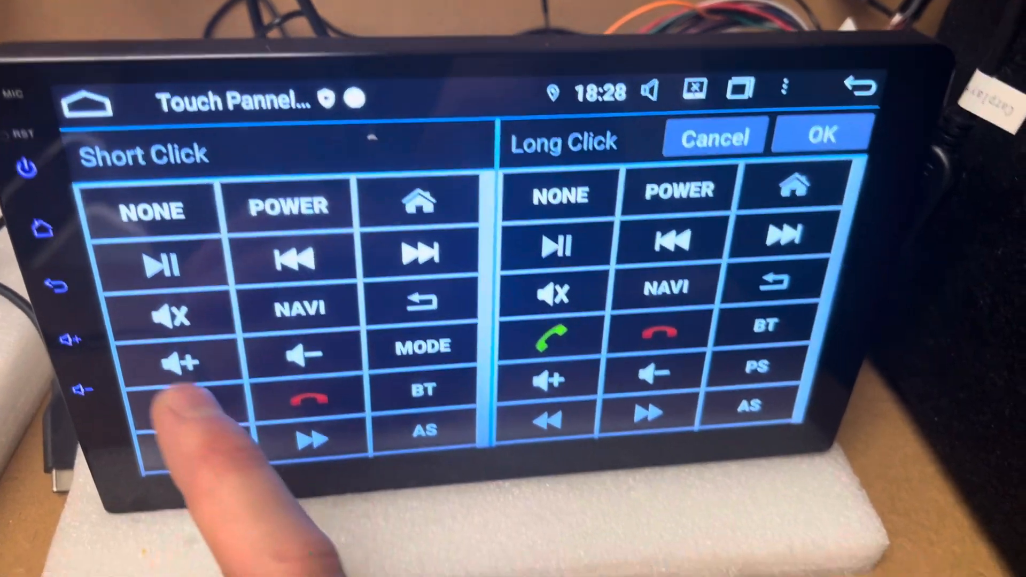
click(172, 316)
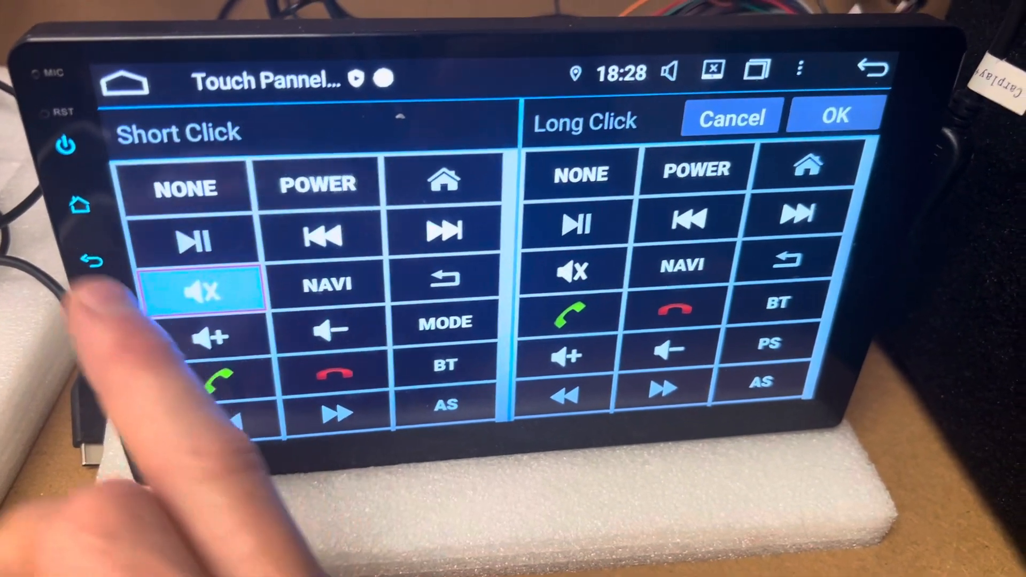